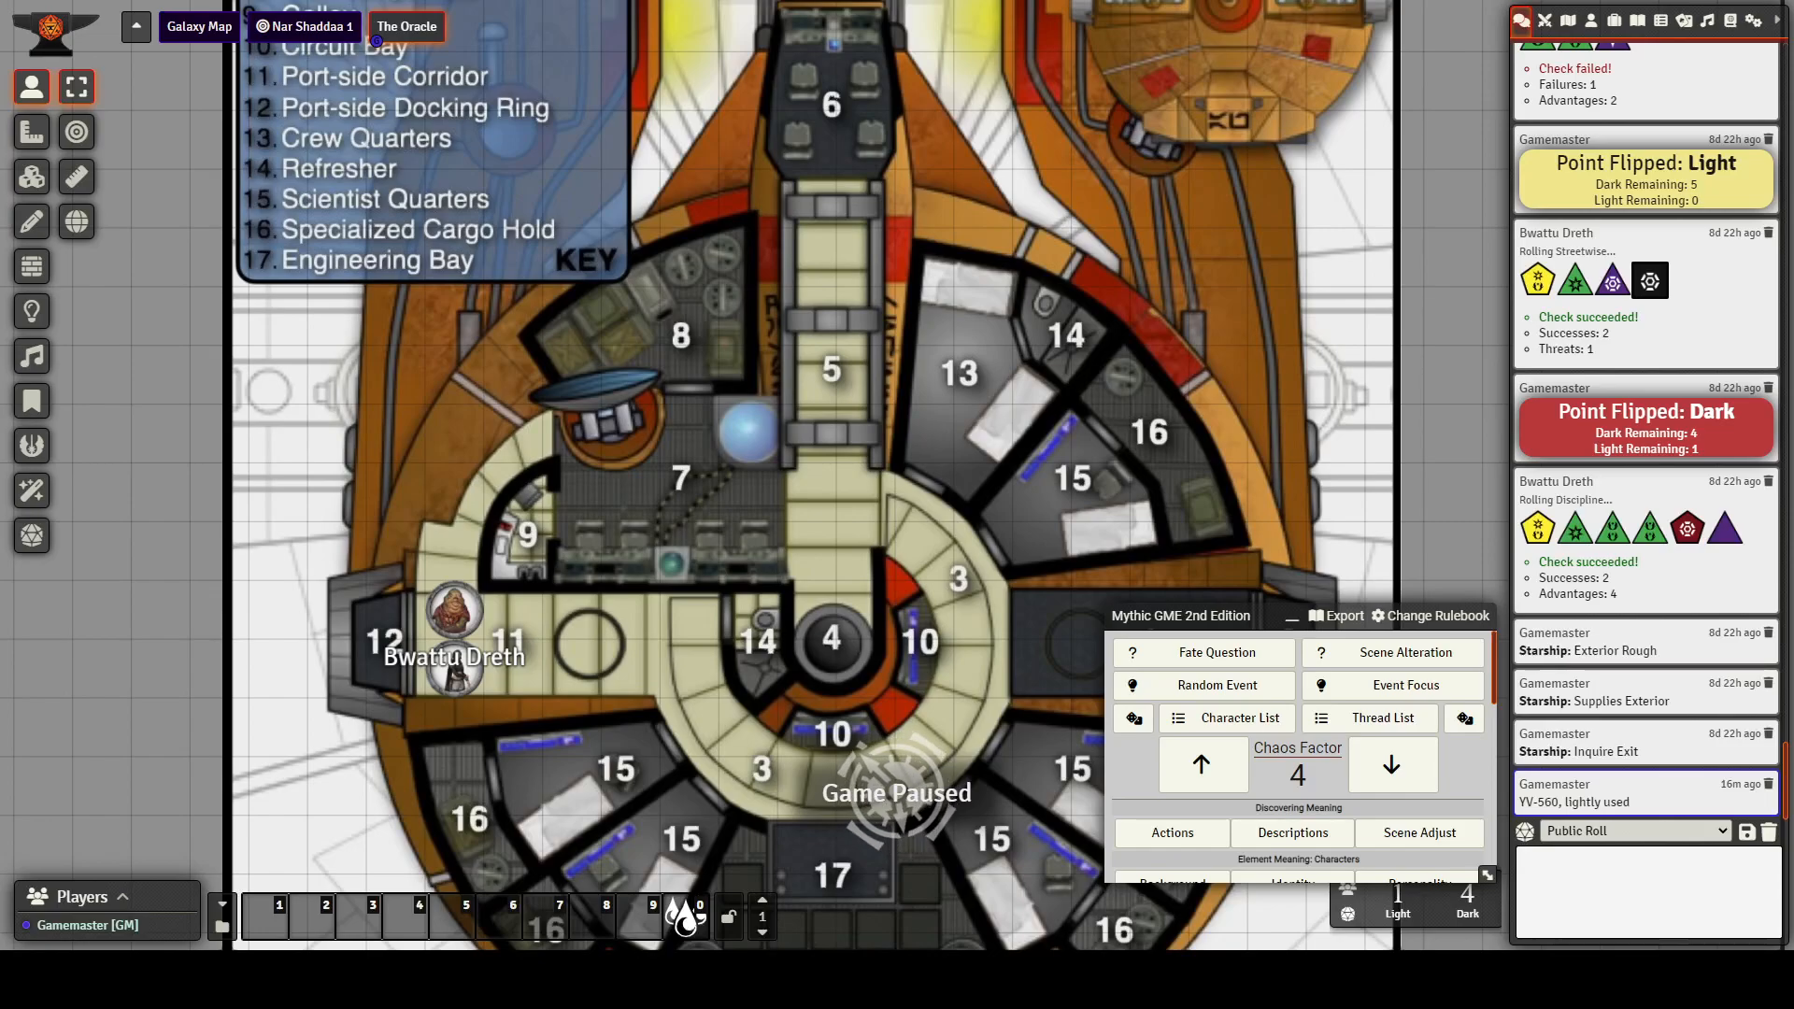
{"action": "mouse_move", "coordinate": [391, 372]}
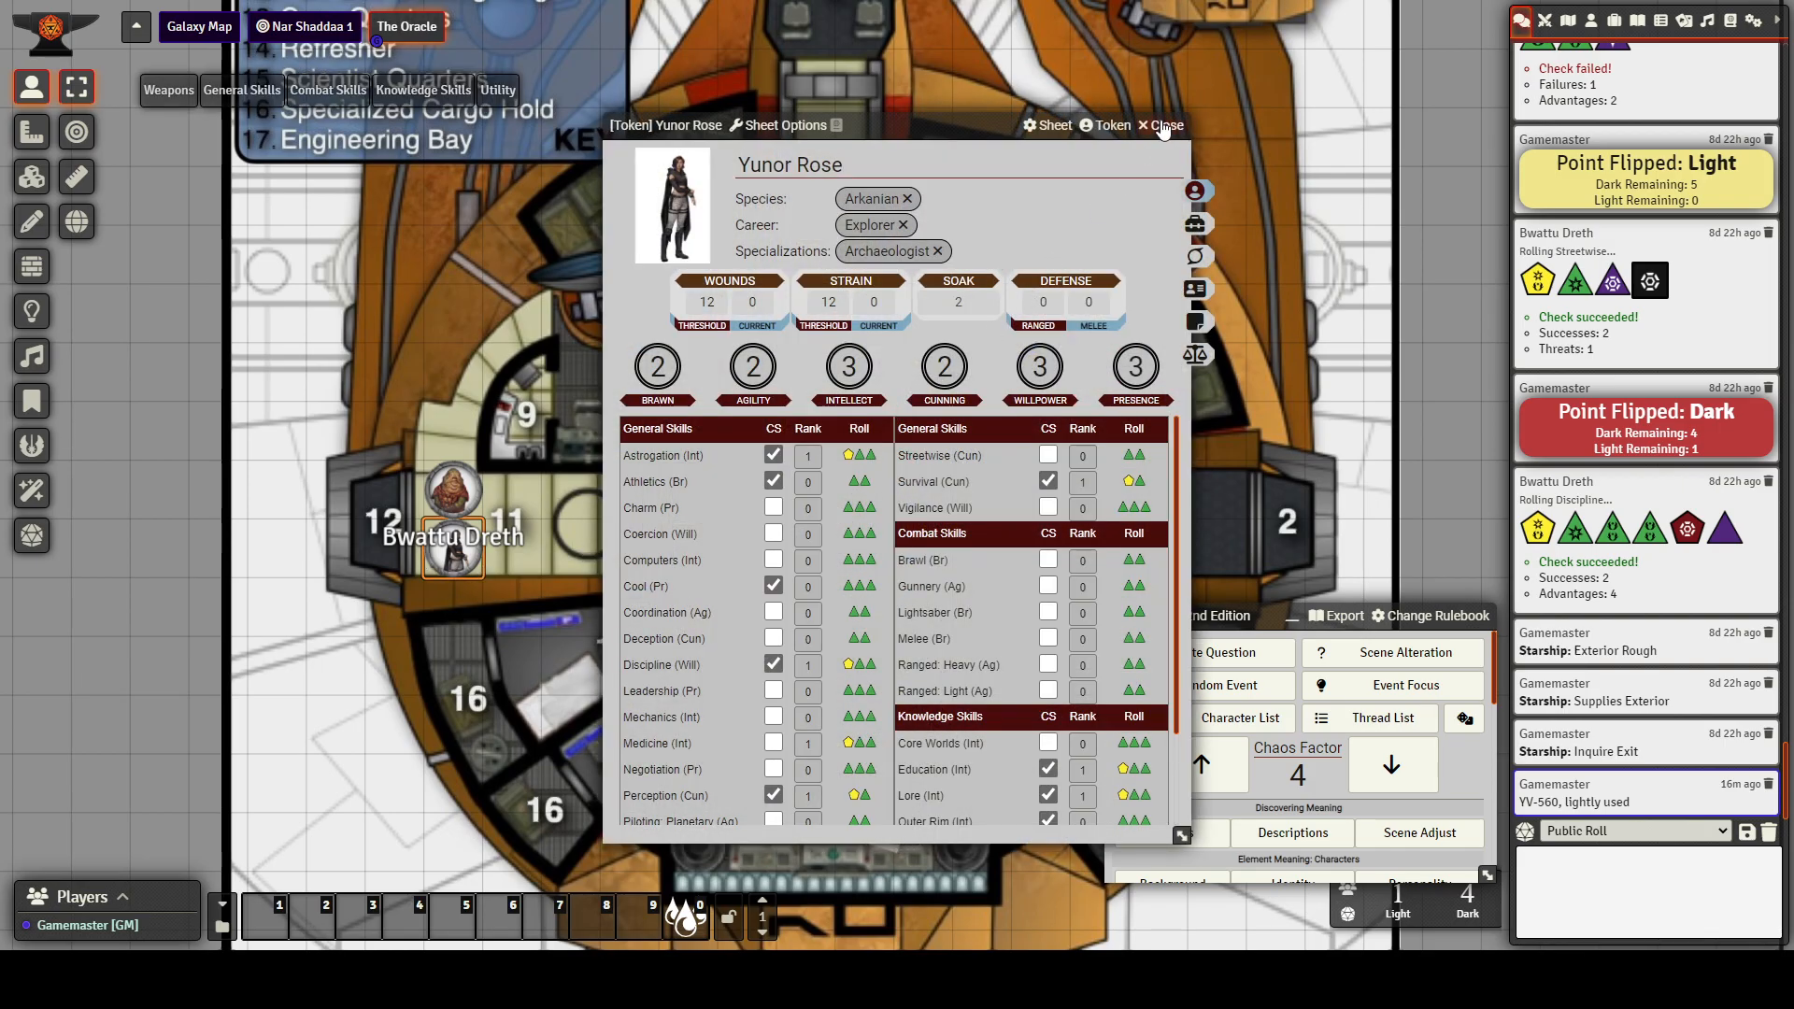
{"action": "left_click", "coordinate": [1163, 124]}
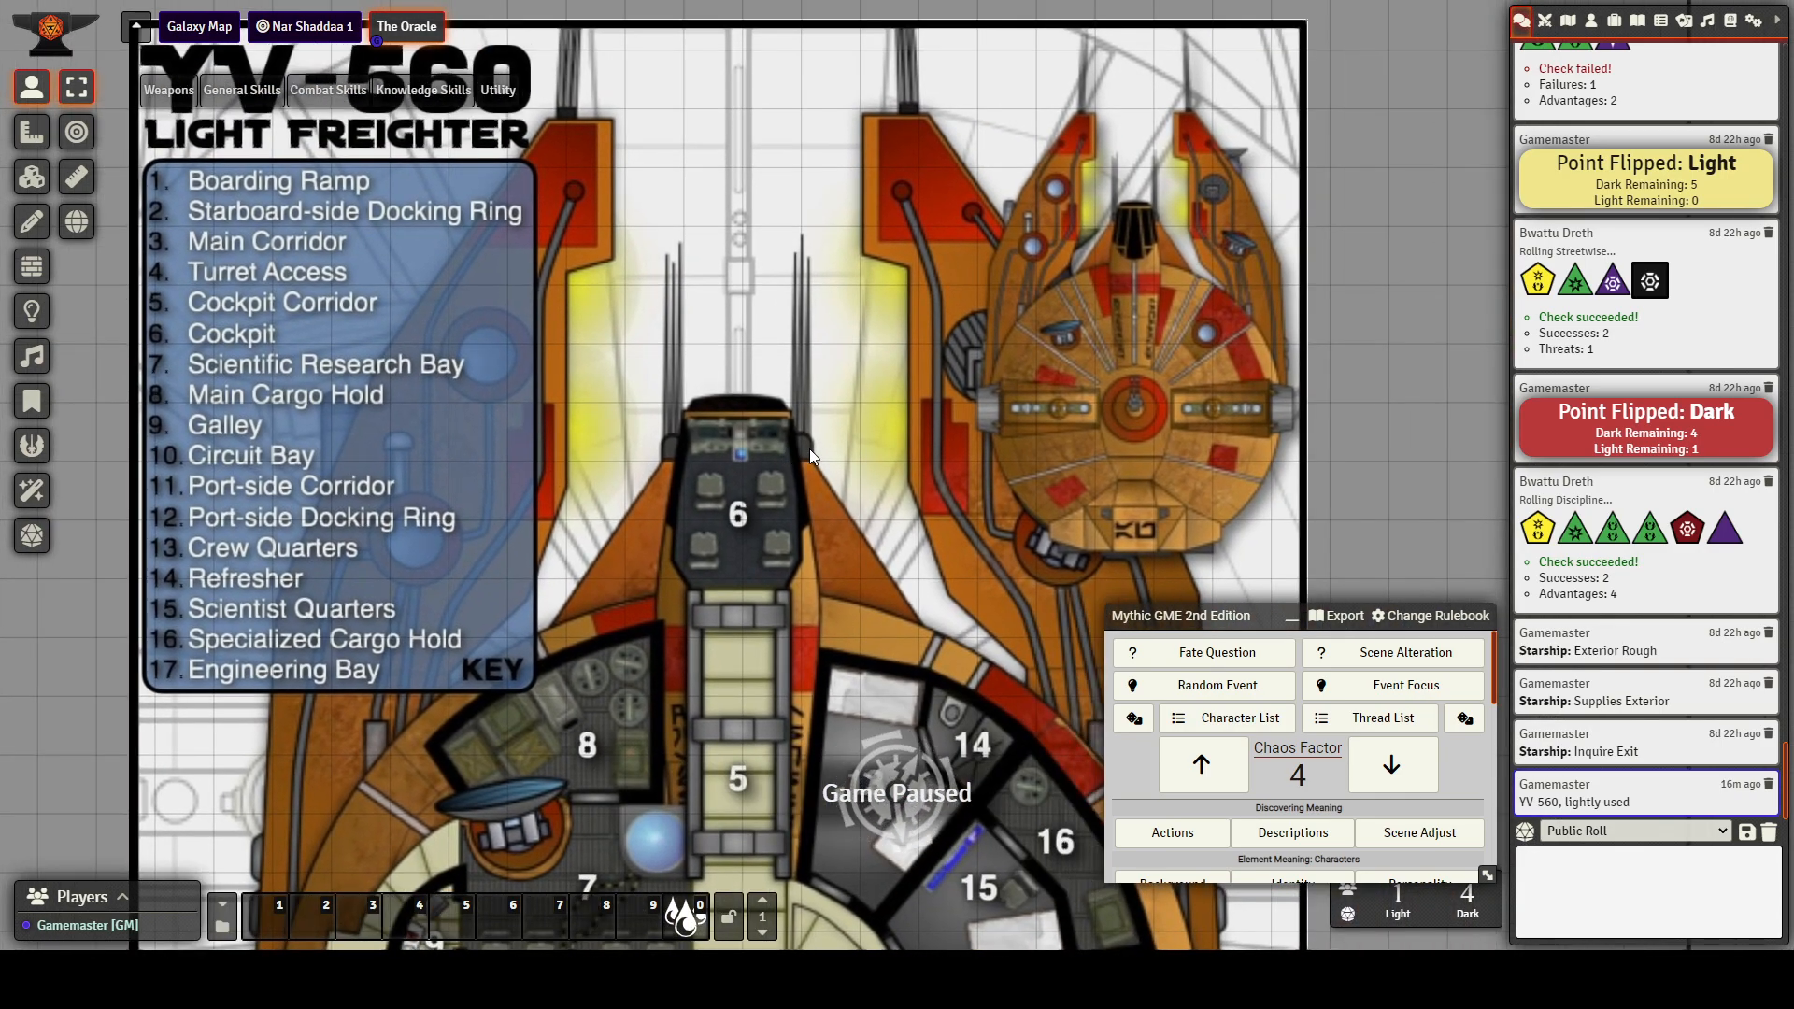
{"action": "mouse_move", "coordinate": [683, 729]}
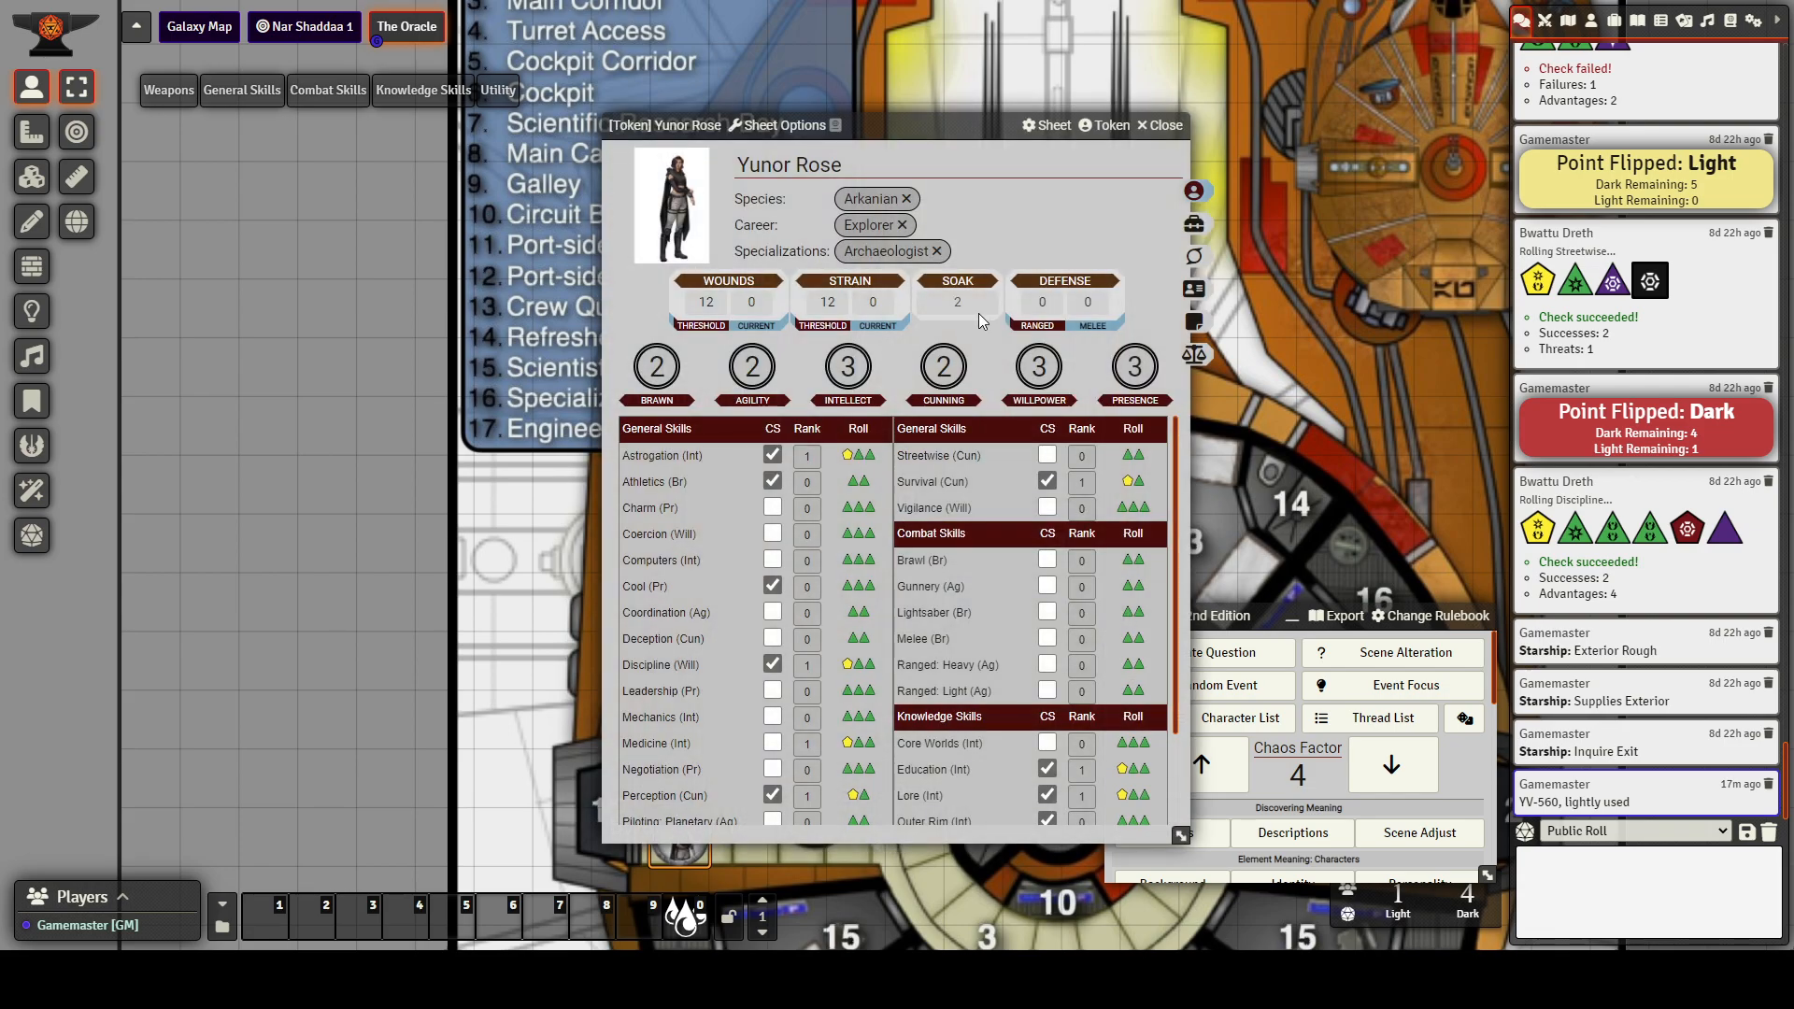
{"action": "left_click", "coordinate": [1158, 125]}
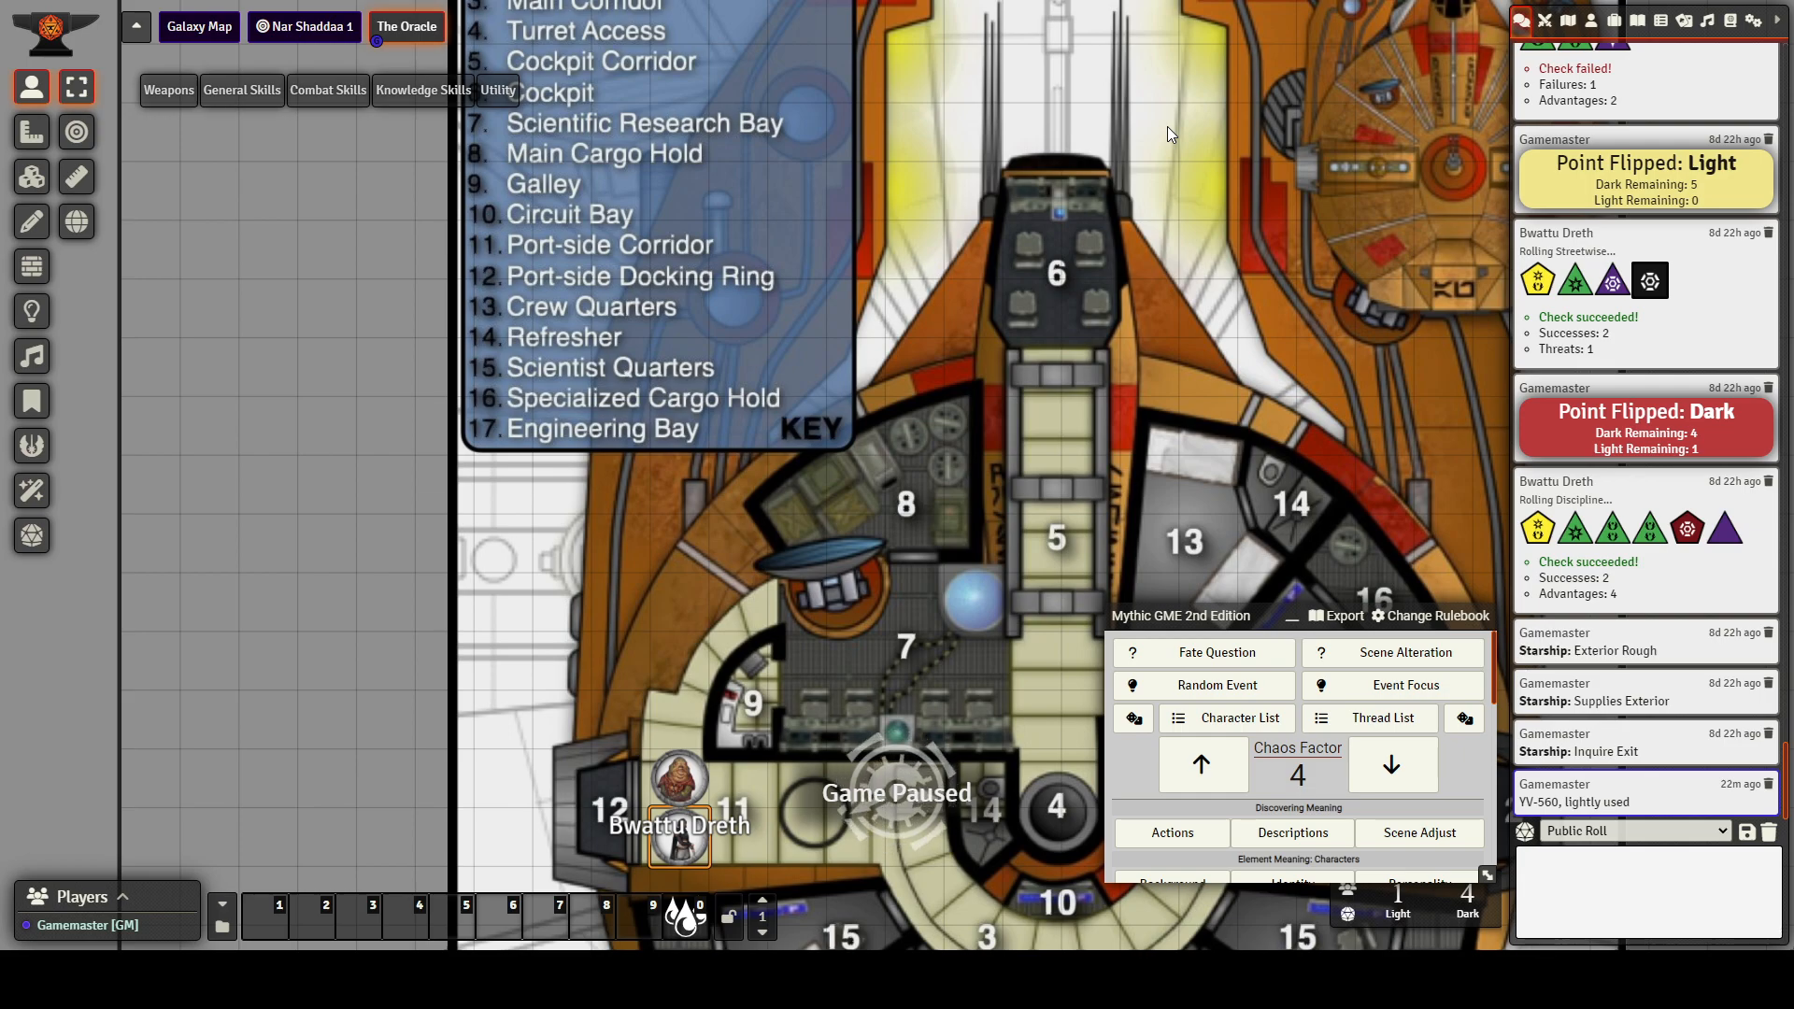
{"action": "mouse_move", "coordinate": [1050, 121]}
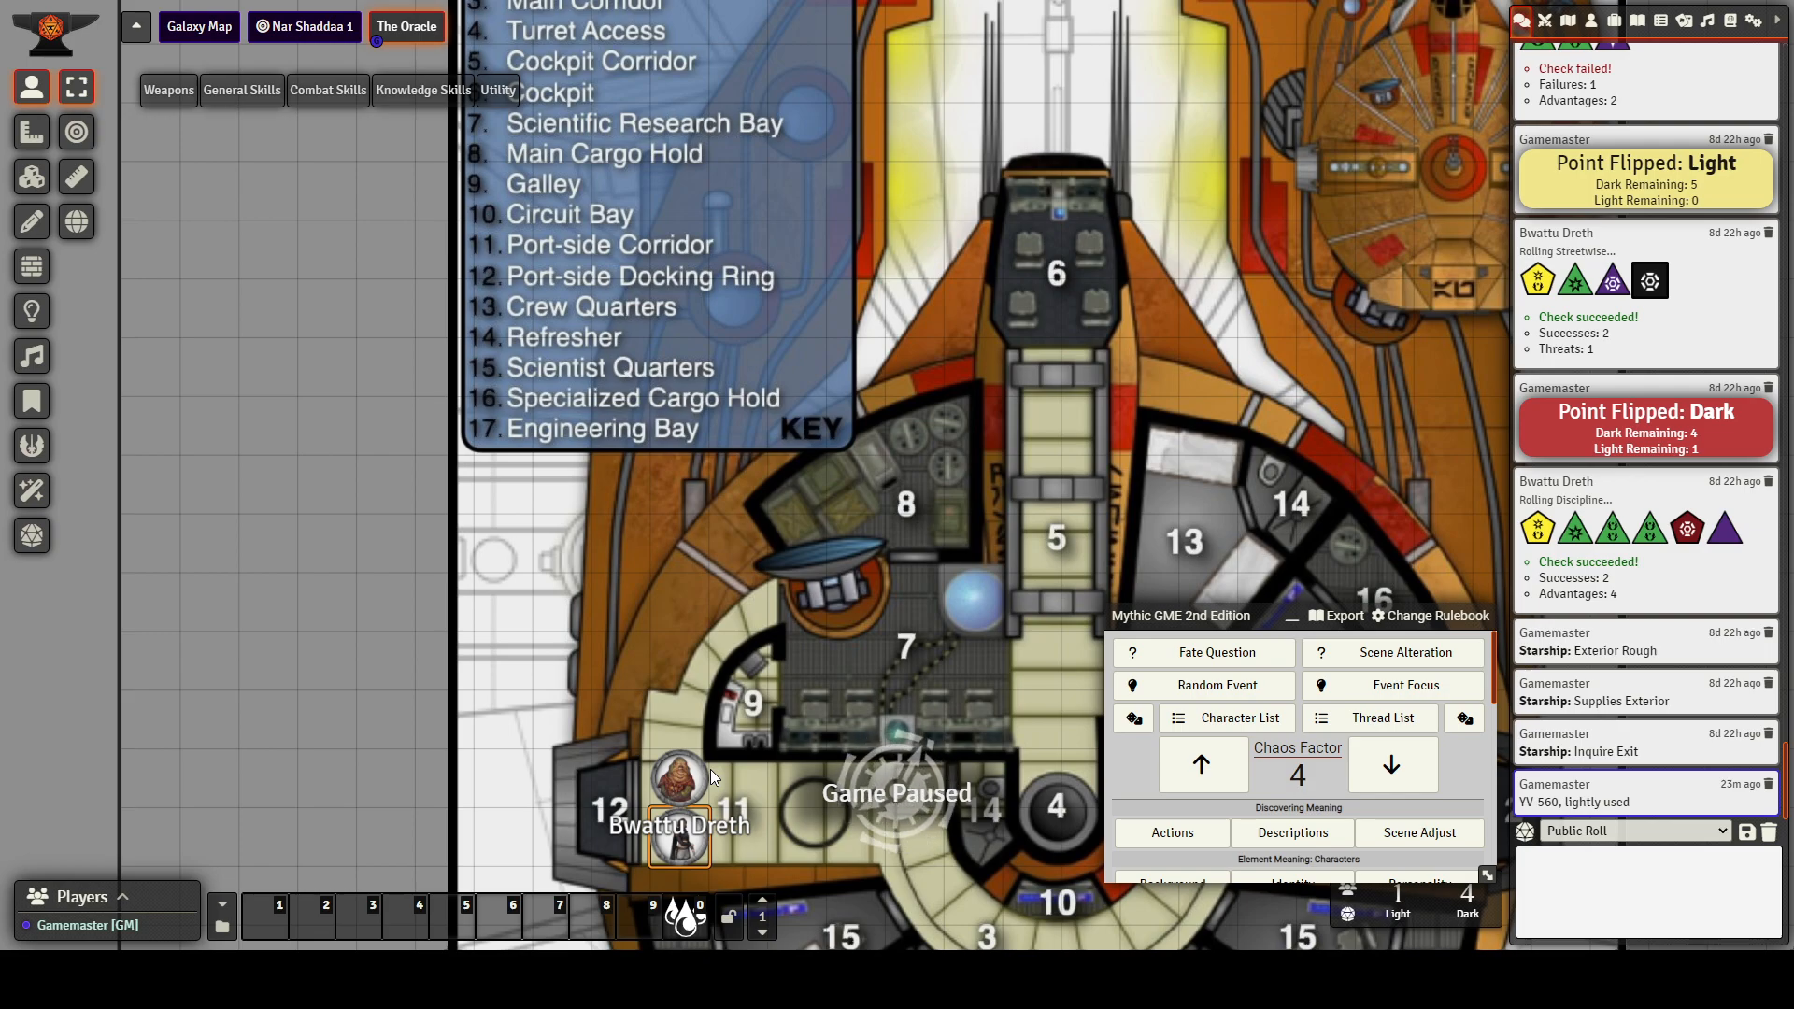
{"action": "mouse_move", "coordinate": [927, 423]}
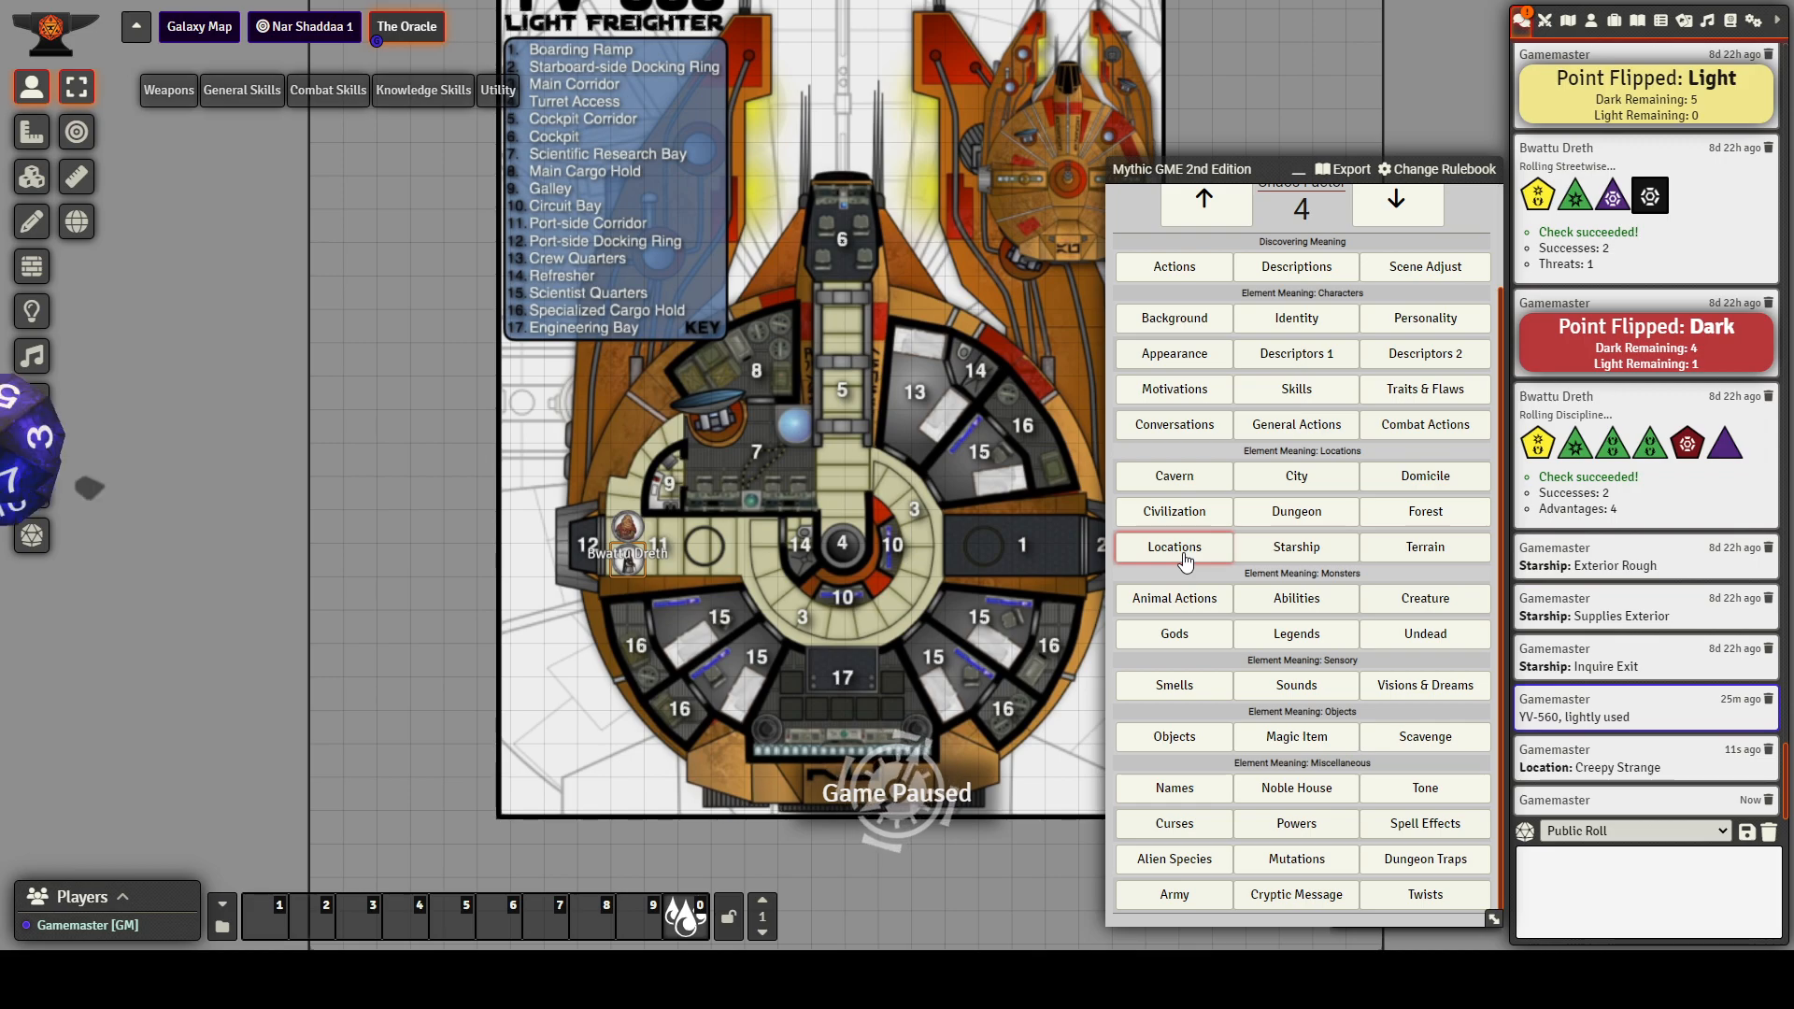
Roll a second Mythic Locations pair, producing 'Location: Tranquil Simple' in chat
{"action": "left_click", "coordinate": [1171, 545]}
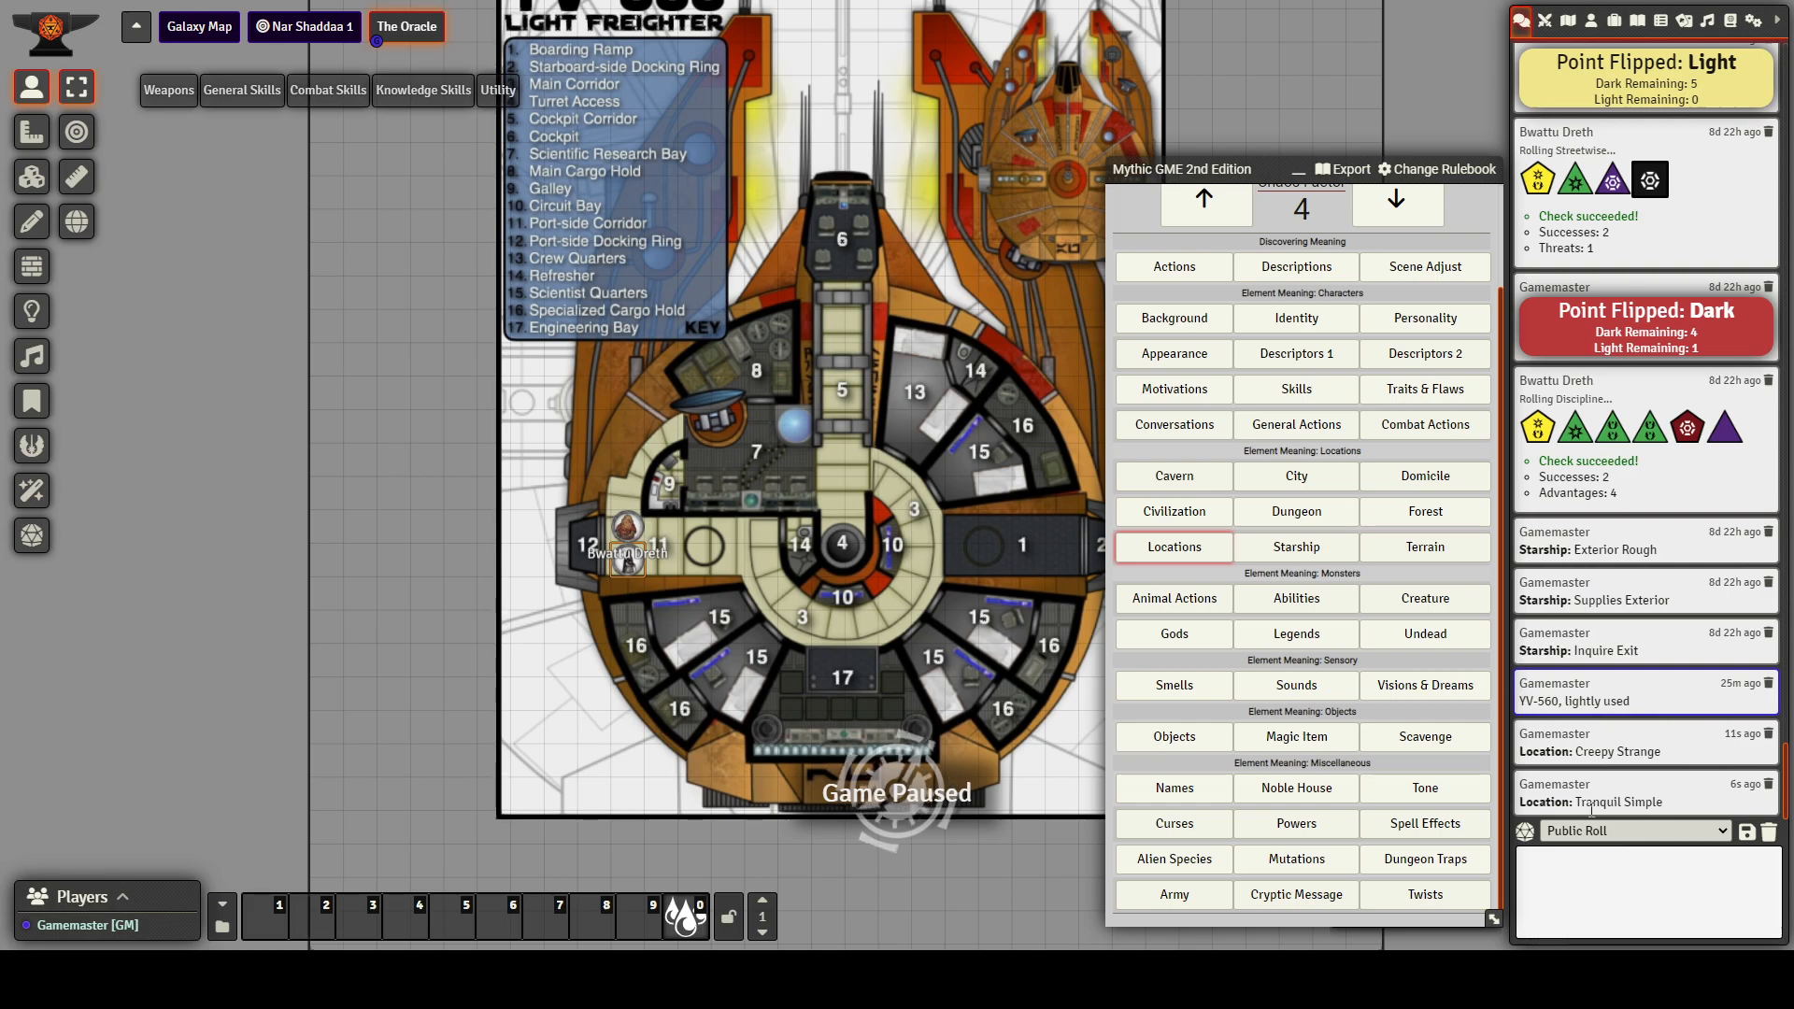
{"action": "mouse_move", "coordinate": [1669, 763]}
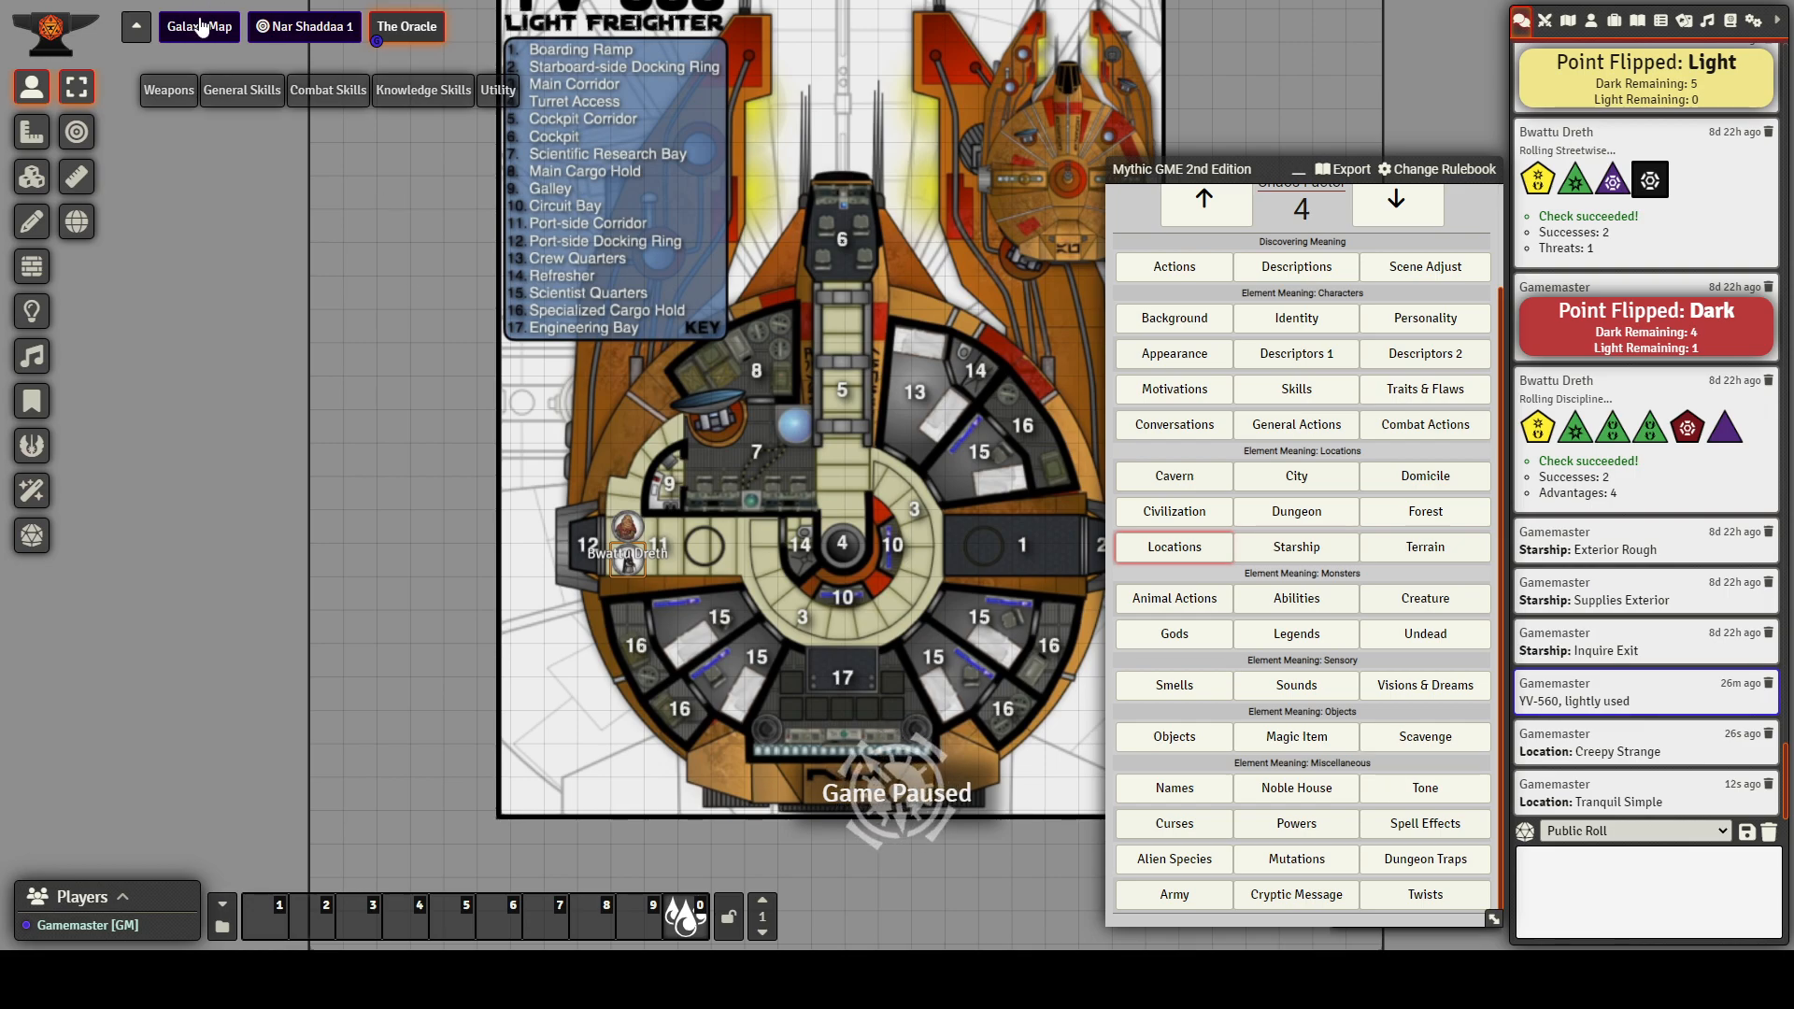
Switch to the Galaxy Map, pan toward Bothan Space, and roll 'Location: Bleak' into chat
{"action": "left_click", "coordinate": [197, 26]}
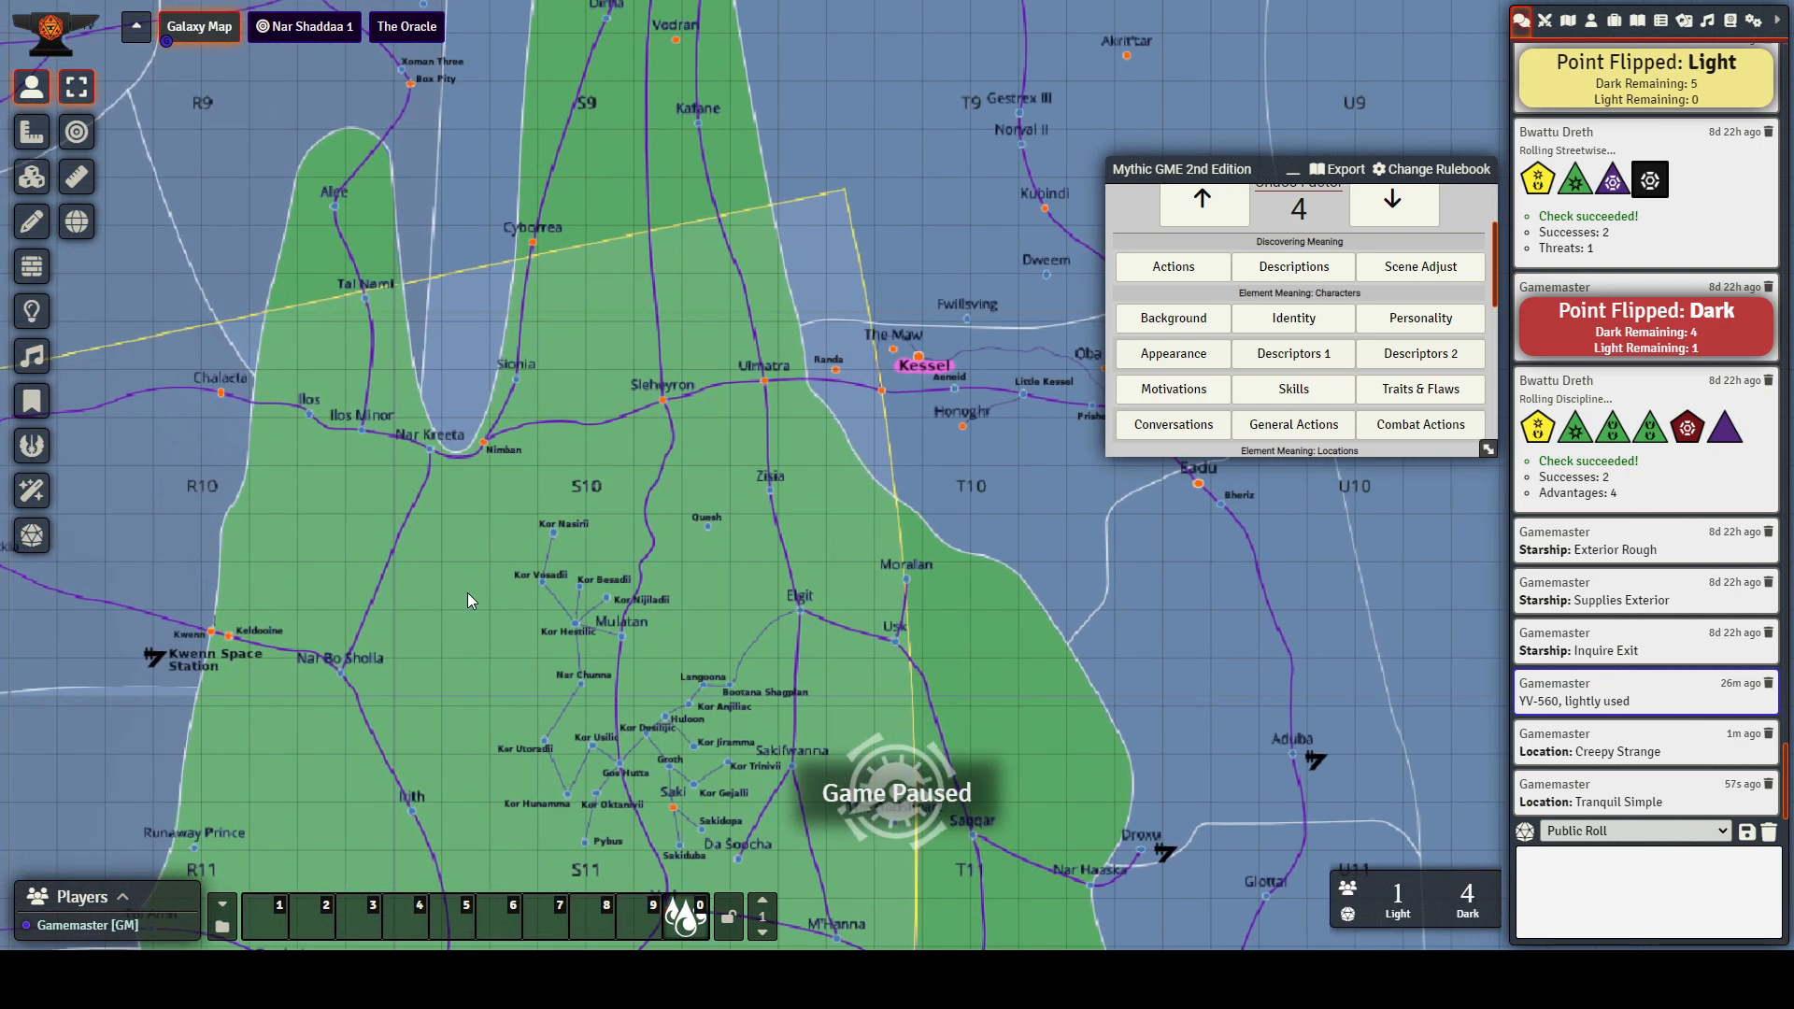
{"action": "left_click_drag", "start_coordinate": [467, 601], "coordinate": [656, 641]}
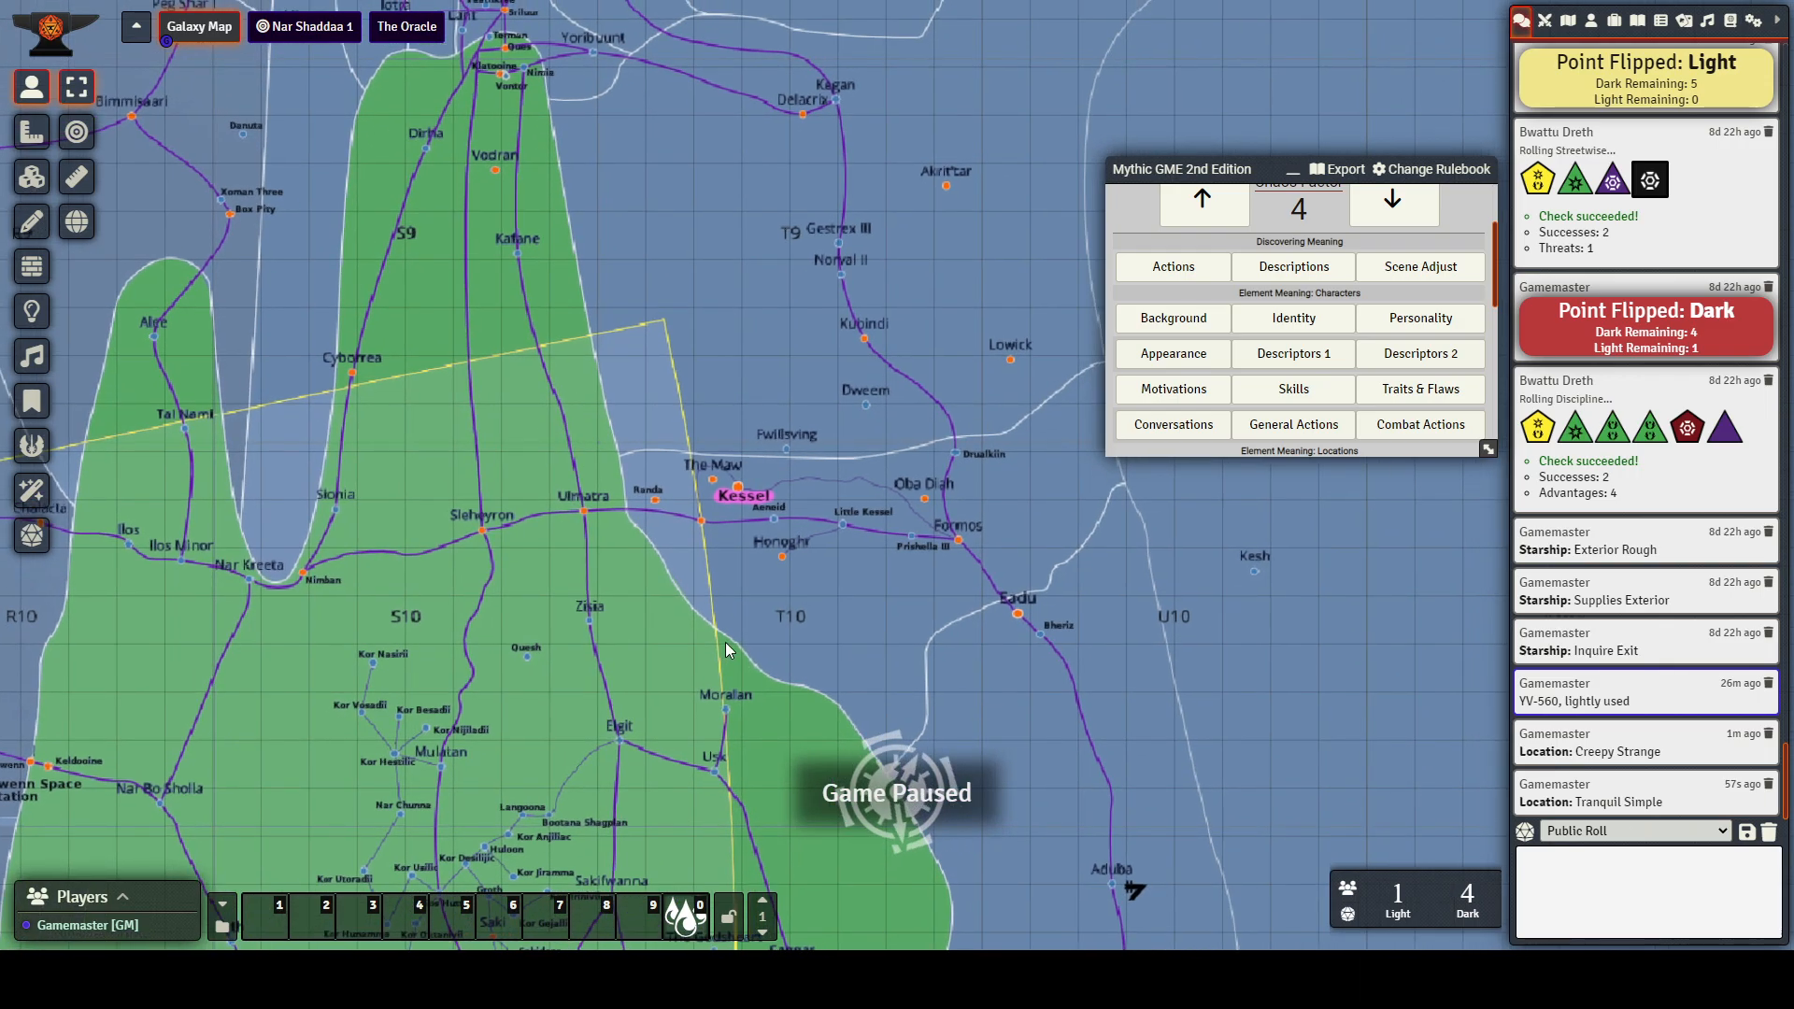
{"action": "left_click_drag", "start_coordinate": [727, 650], "coordinate": [535, 666]}
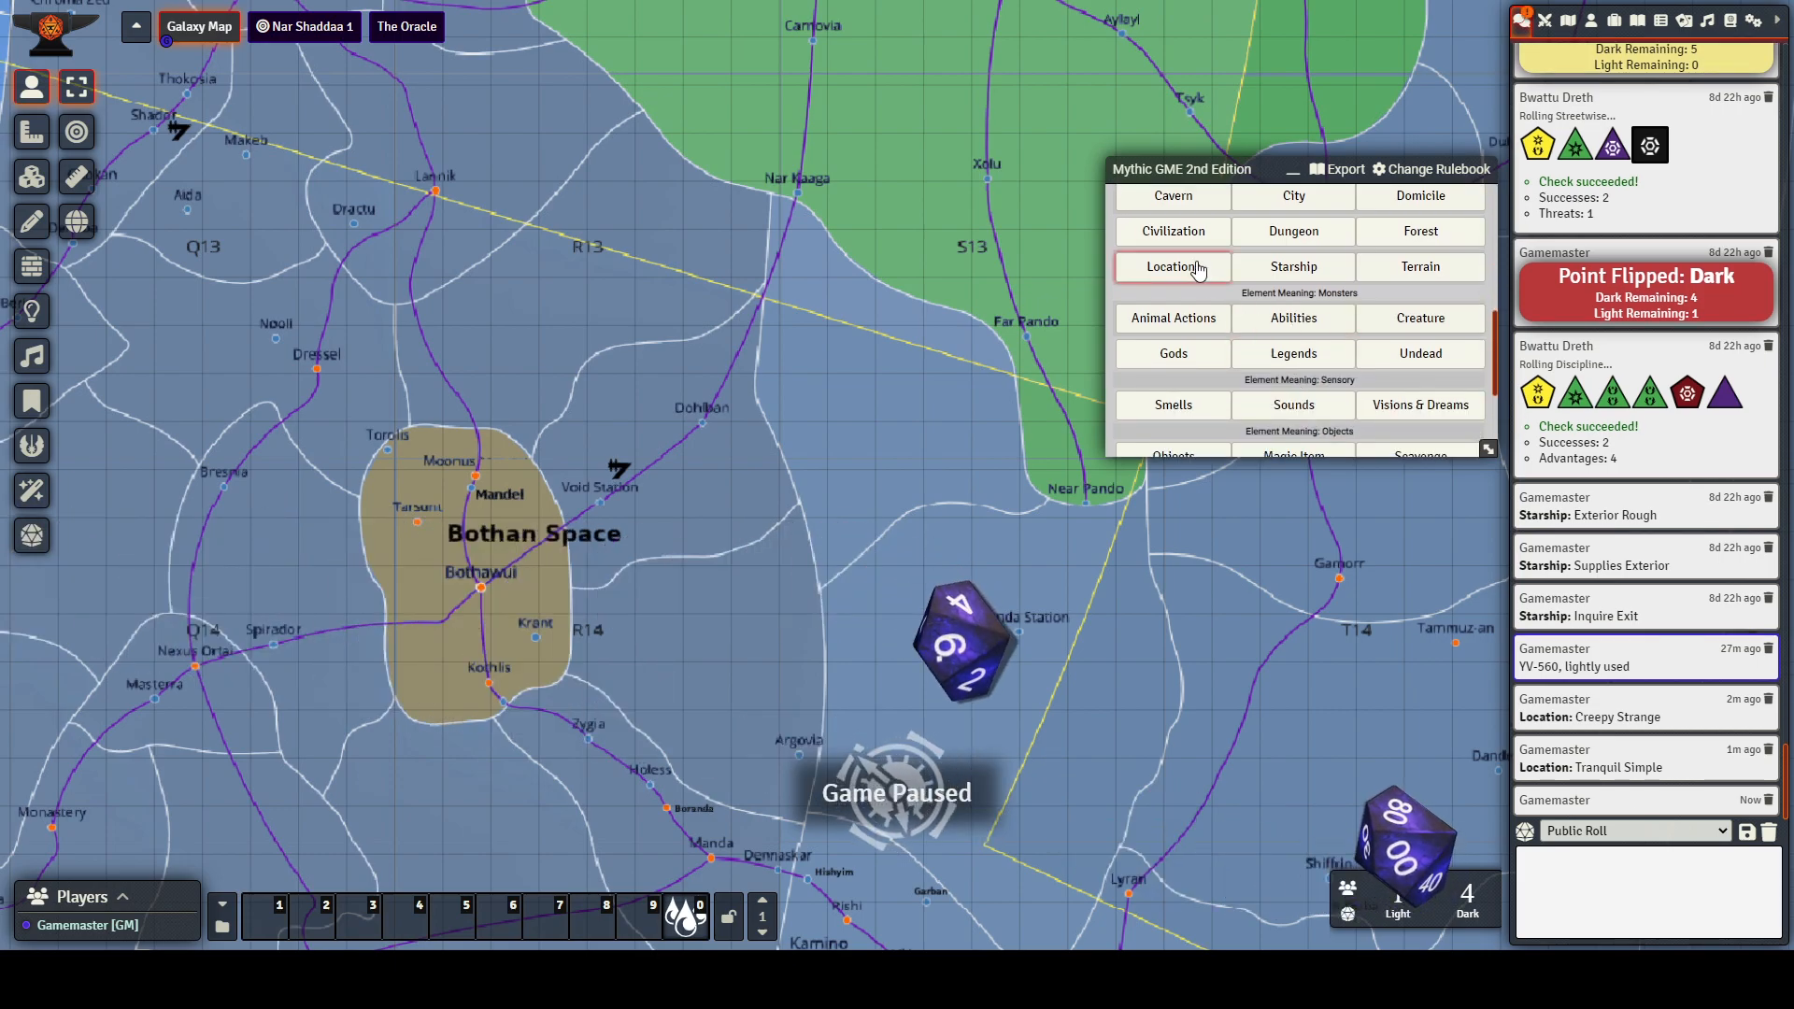
{"action": "left_click", "coordinate": [1172, 266]}
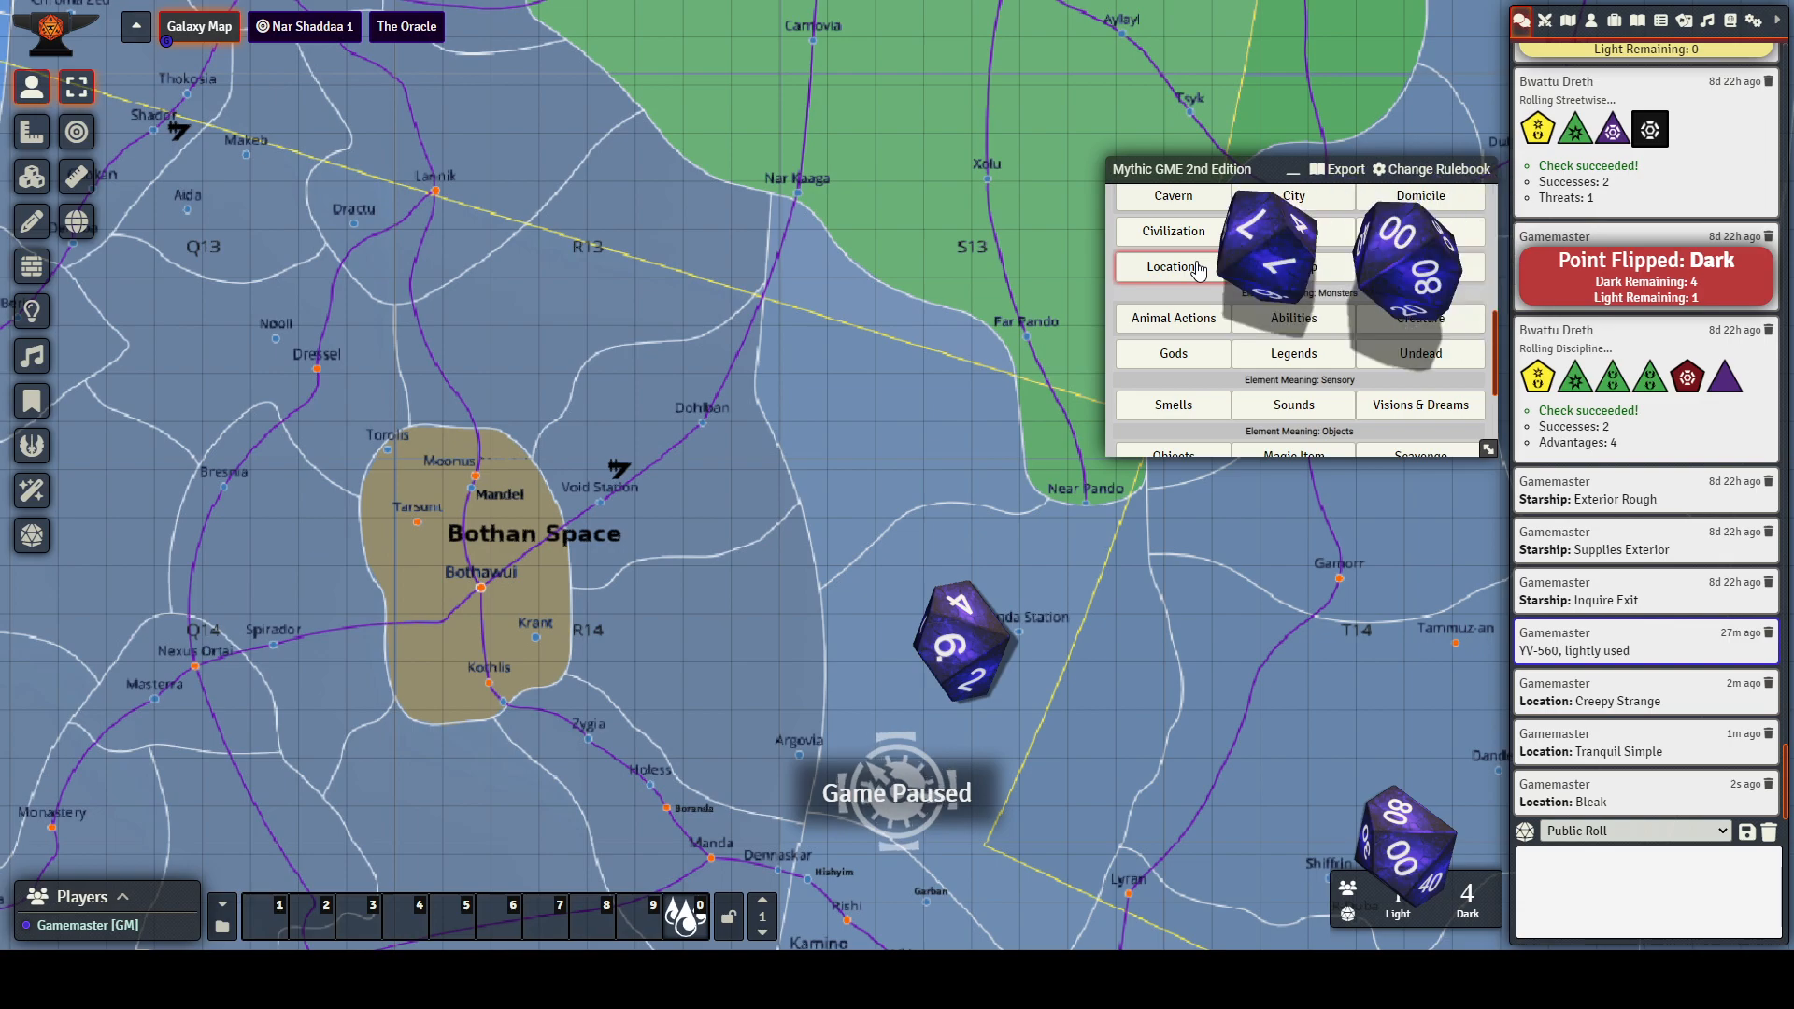
Roll the second descriptor so the chat result reads 'Location: Bleak Fortunate'
{"action": "left_click", "coordinate": [1171, 266]}
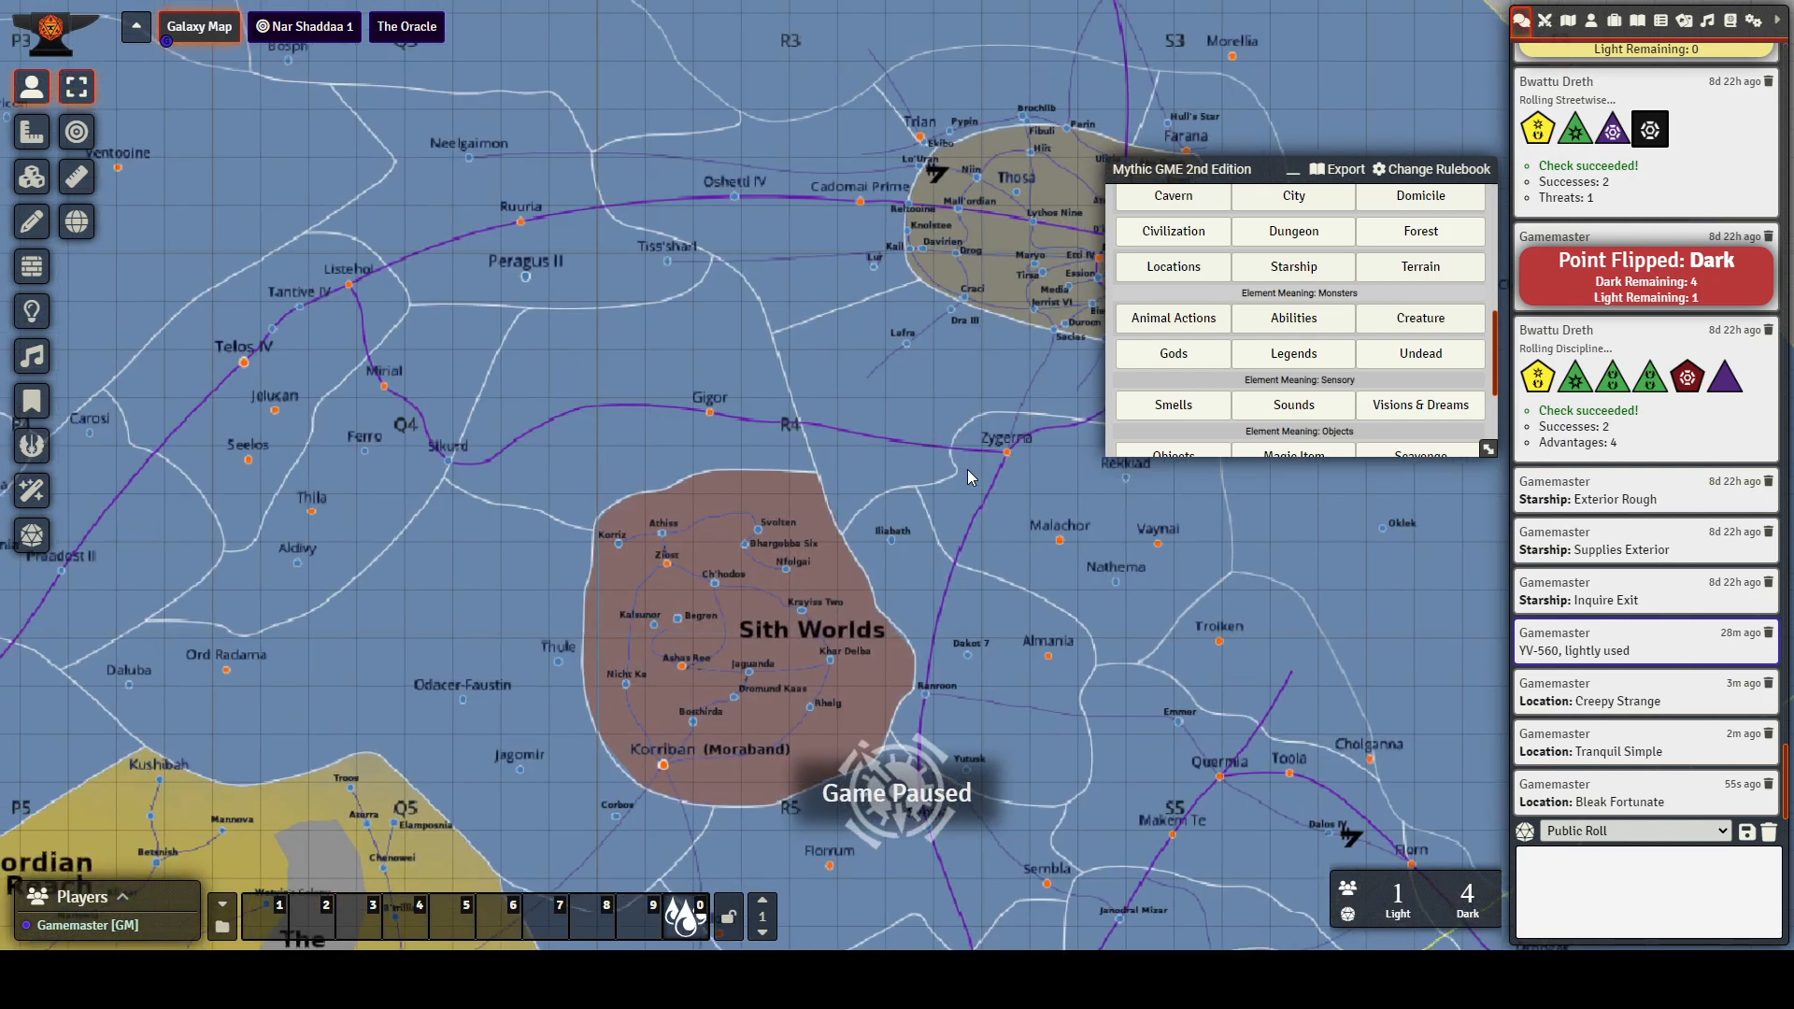
Pan the galaxy map toward The Centrality and start typing 'Dan' in chat
{"action": "left_click_drag", "start_coordinate": [969, 477], "coordinate": [987, 516]}
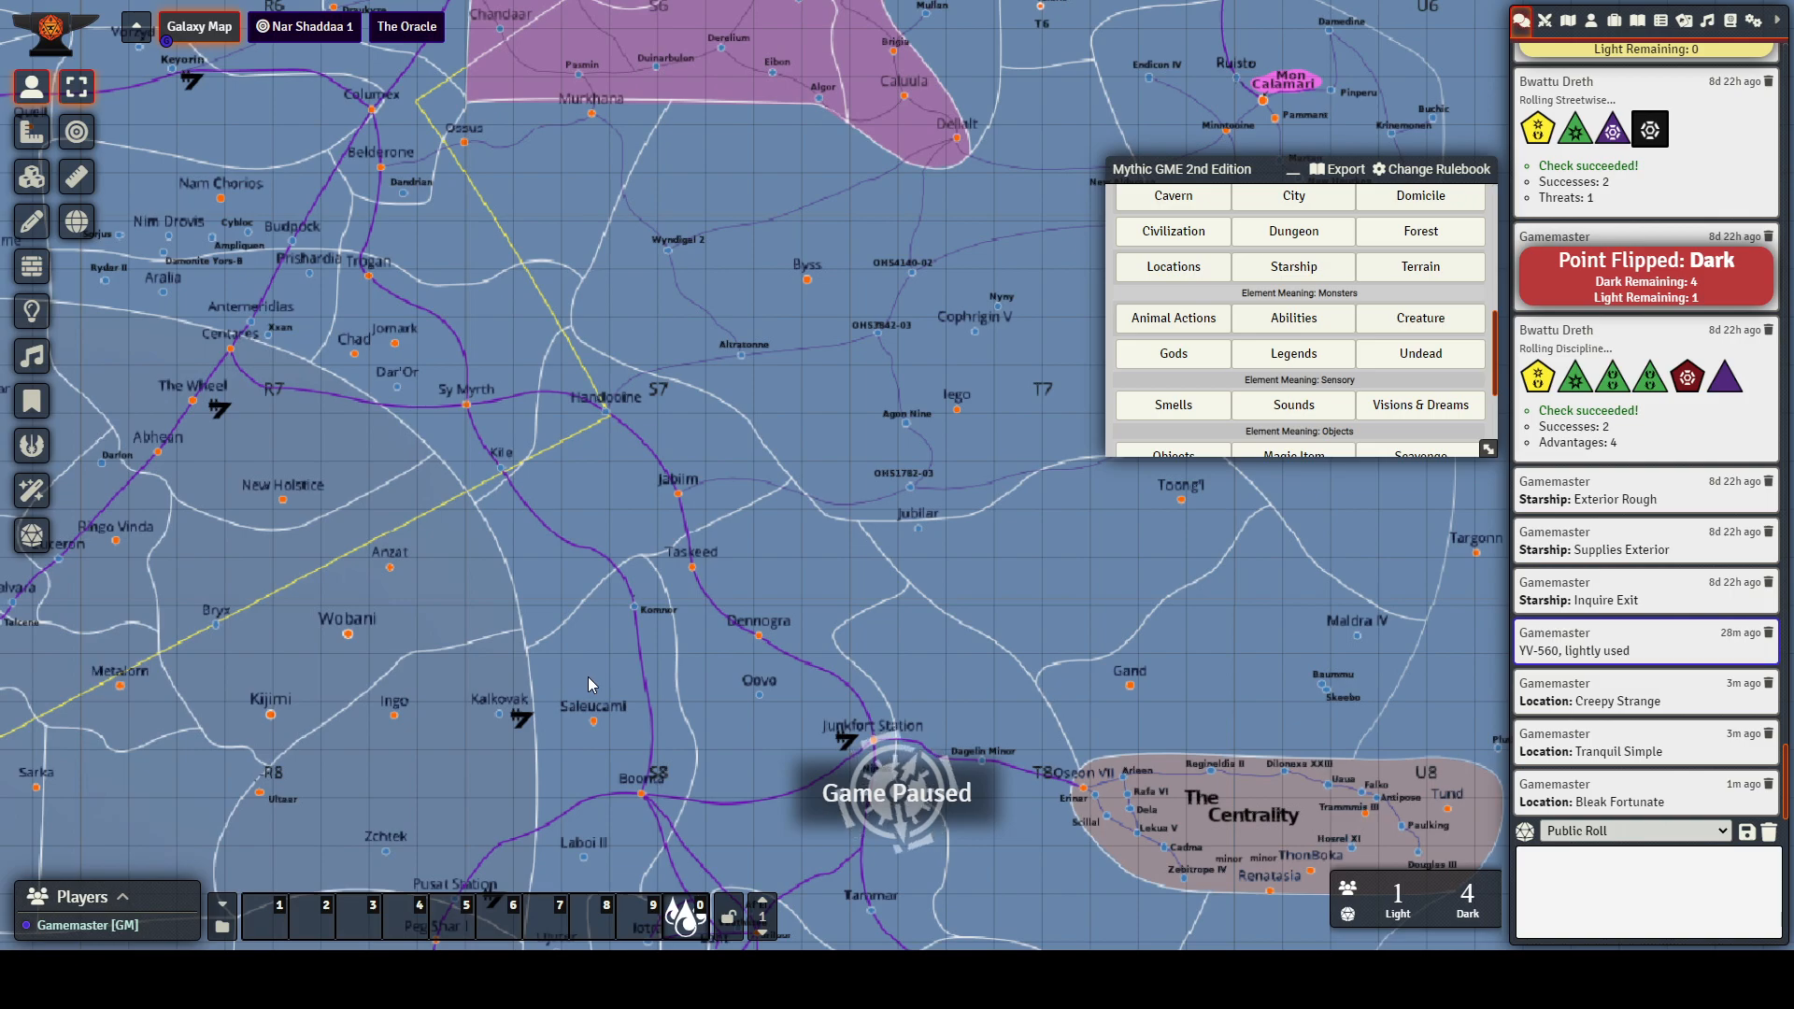
{"action": "left_click", "coordinate": [1644, 886]}
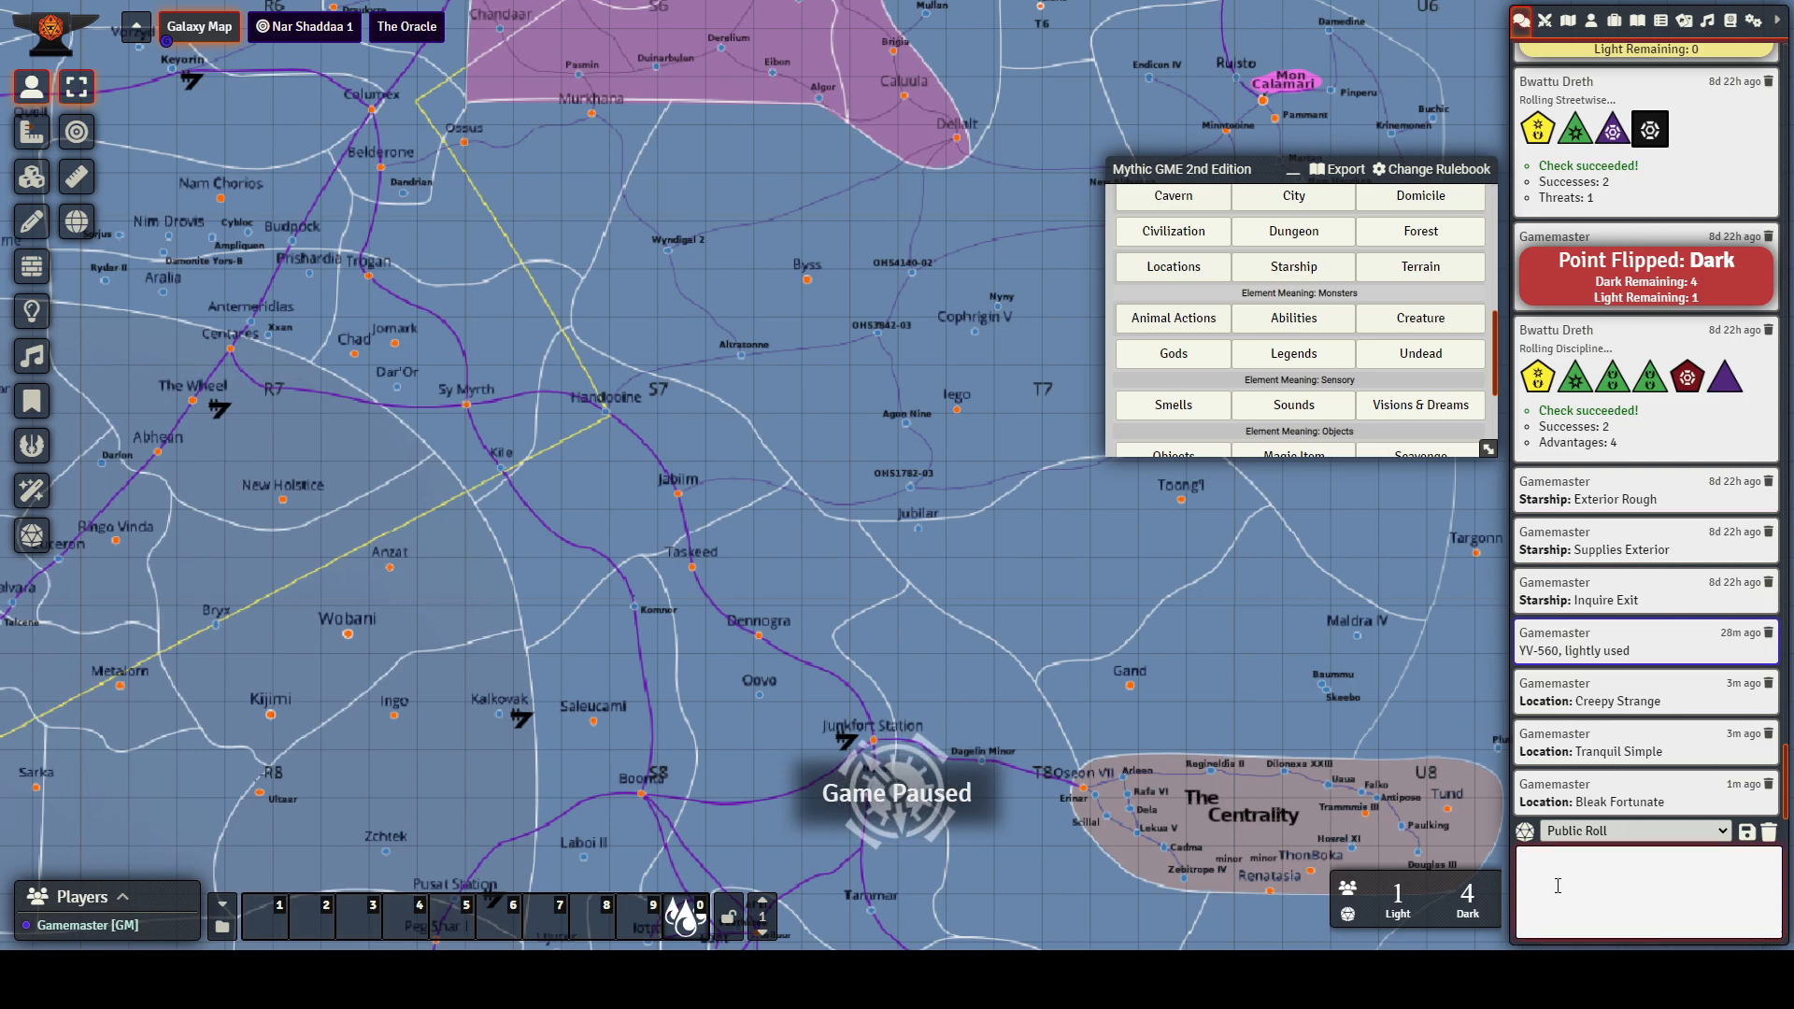
{"action": "type", "text": "Dan"}
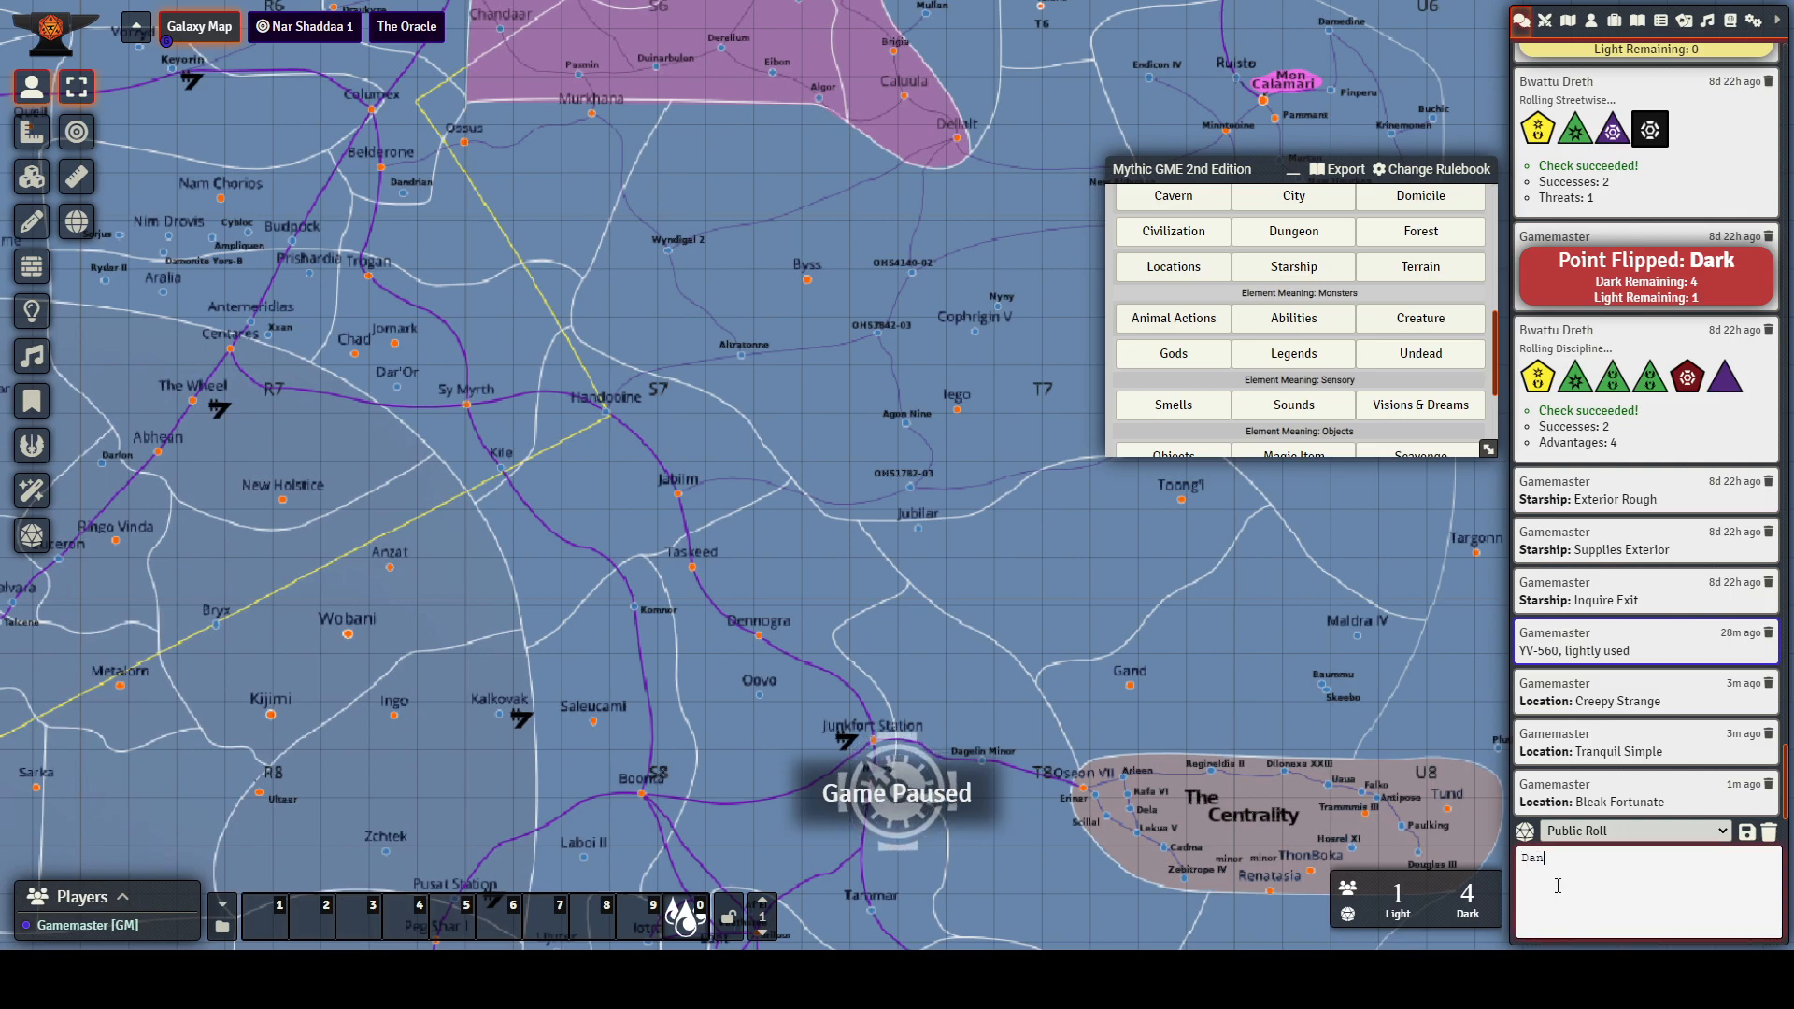